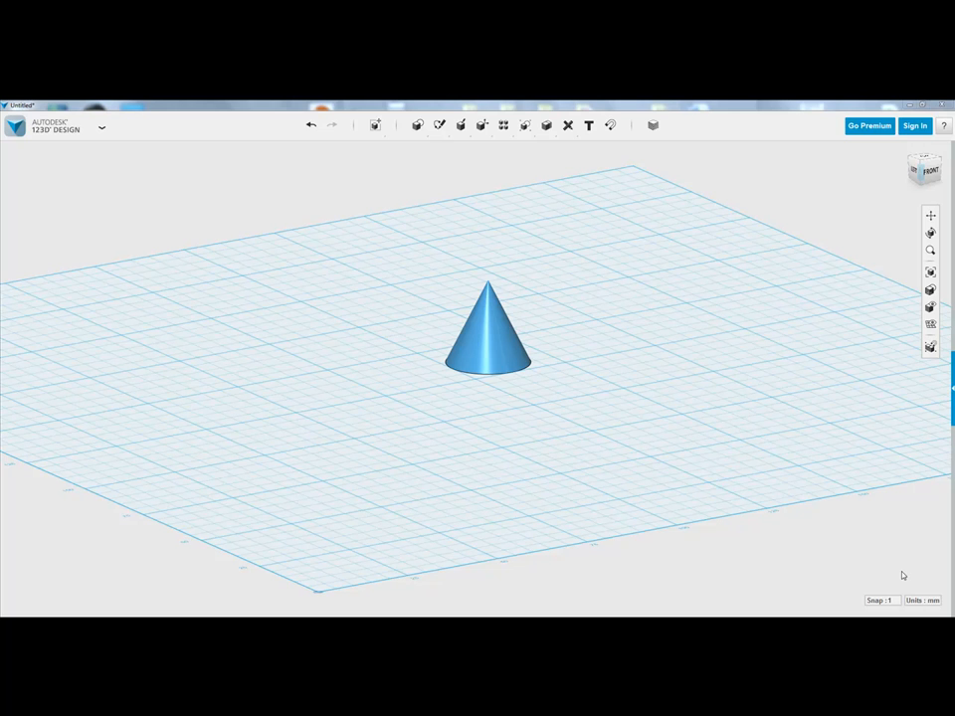
mouse_move(668, 438)
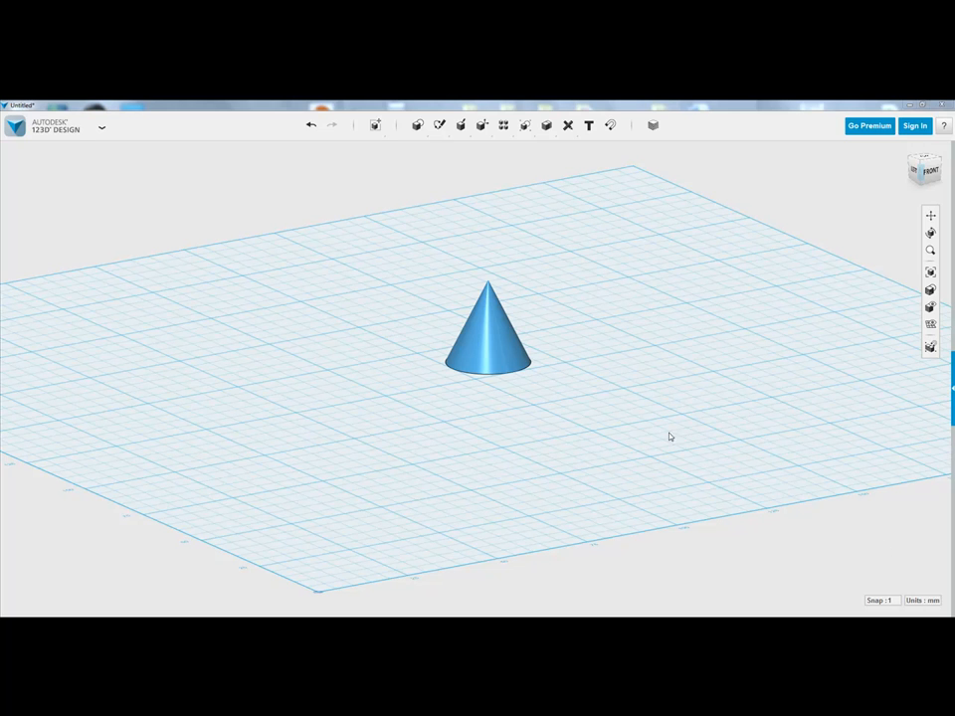
mouse_move(594, 388)
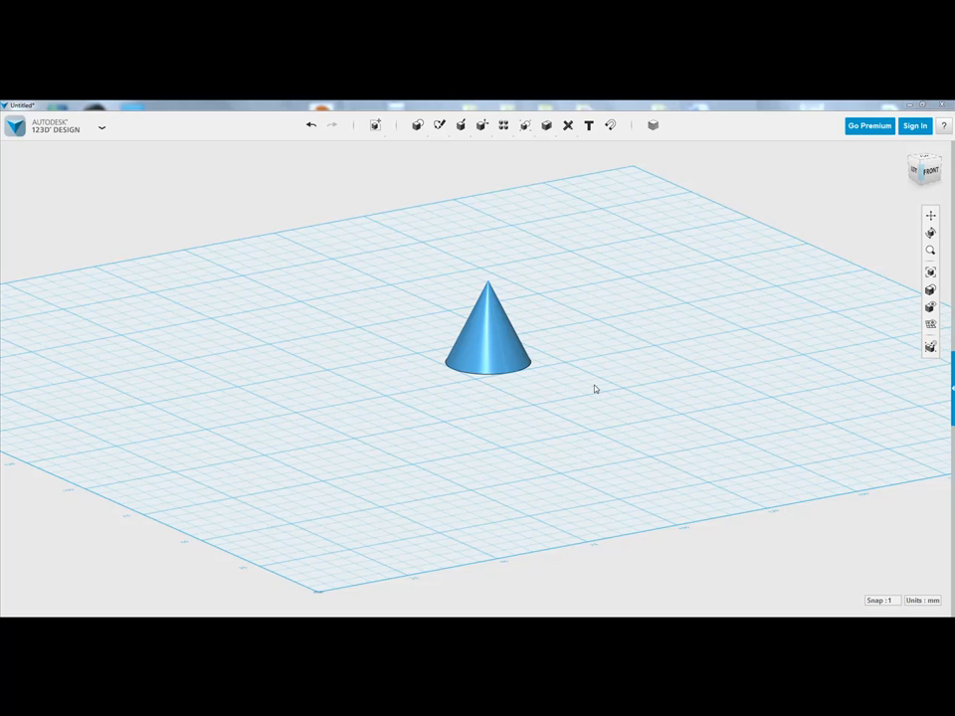
- Show the Transform group's actions in the top toolbar
click(374, 123)
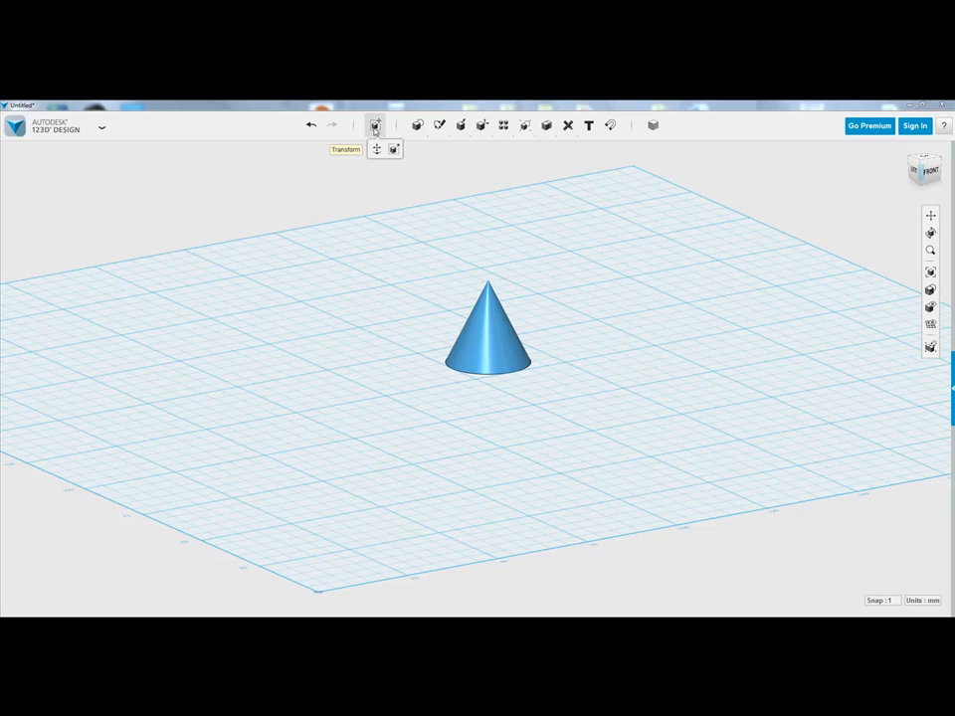
mouse_move(378, 149)
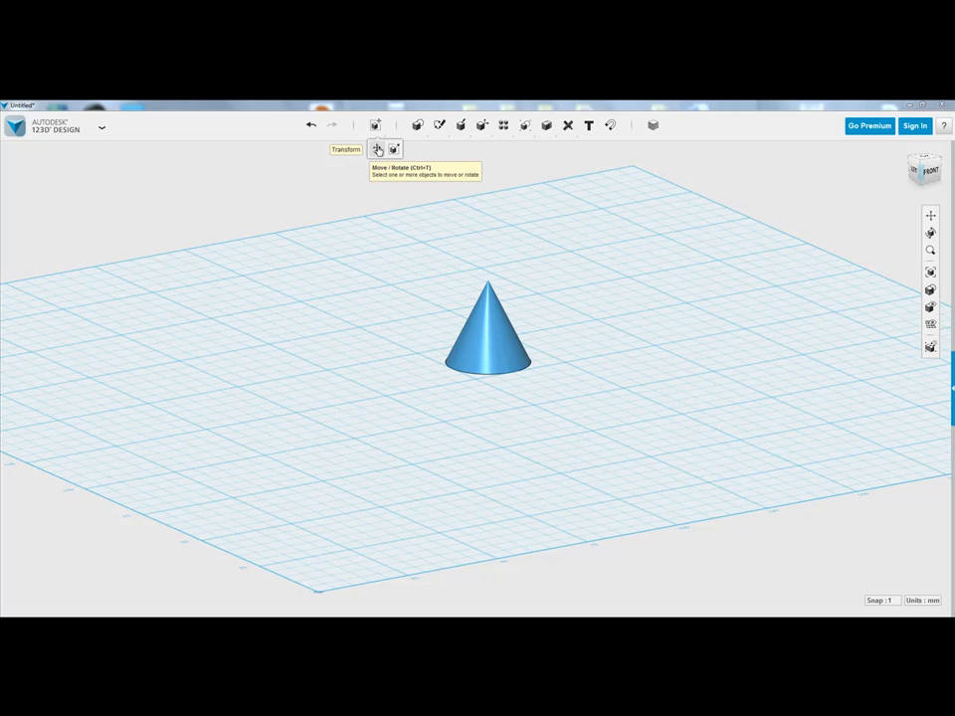
- Start Move/Rotate and select the cone so its move and rotate handles appear
click(378, 149)
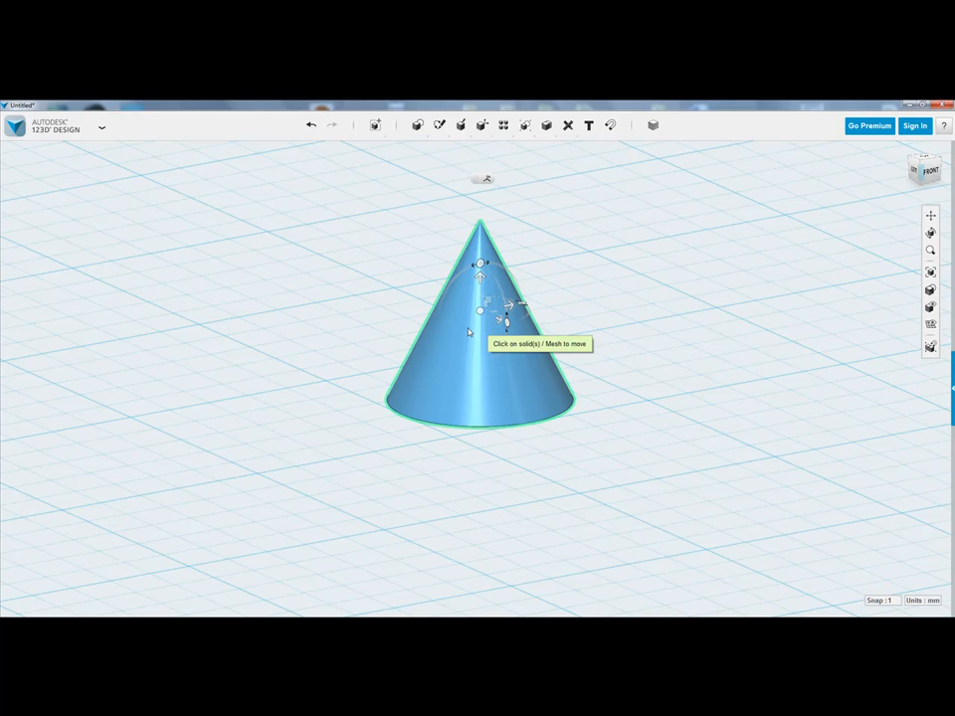
mouse_move(484, 326)
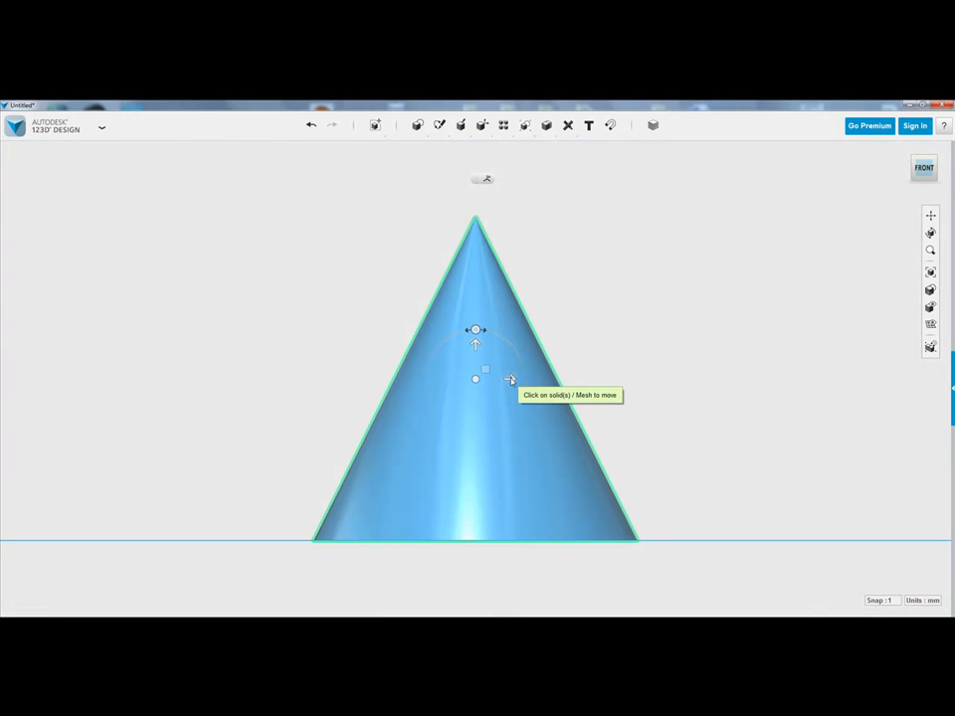
mouse_move(509, 381)
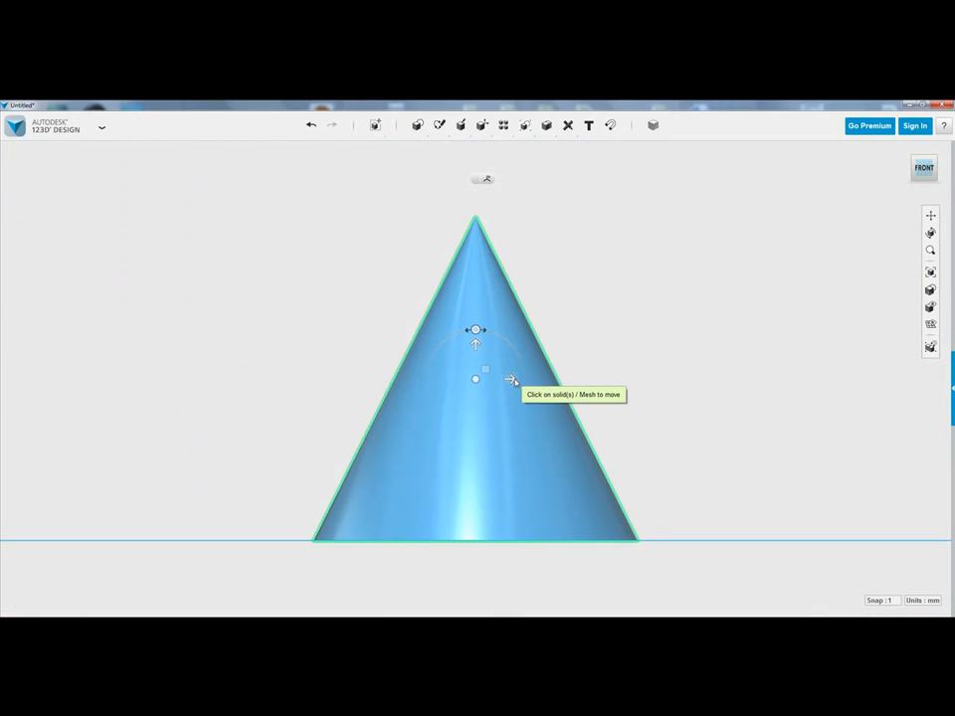
click(509, 382)
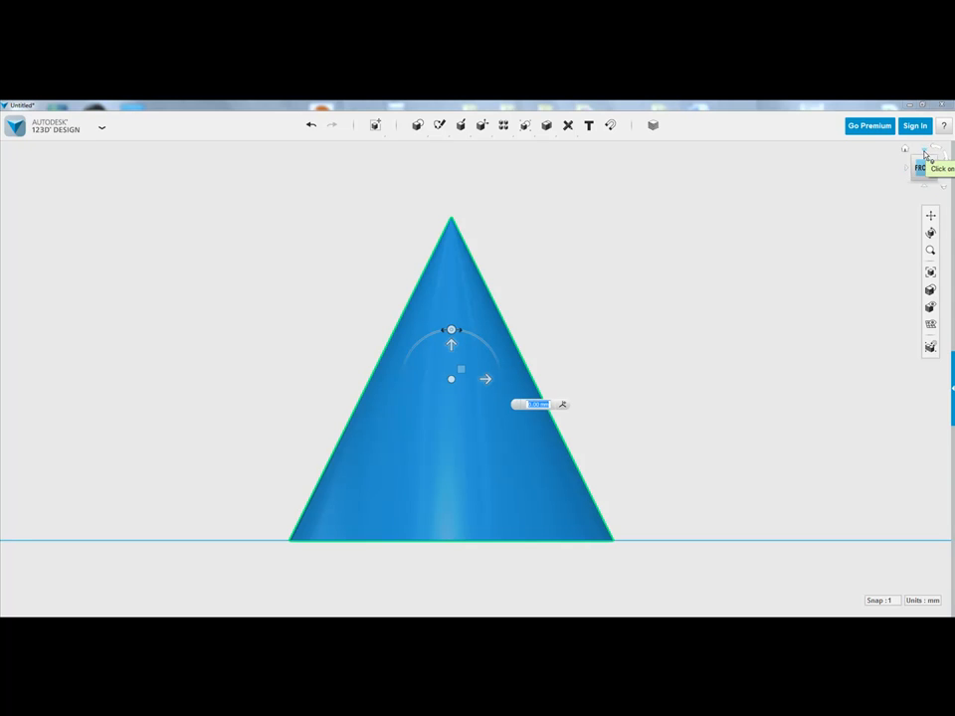
- Return to the Home angled view before lifting the cone slightly above the grid
click(927, 155)
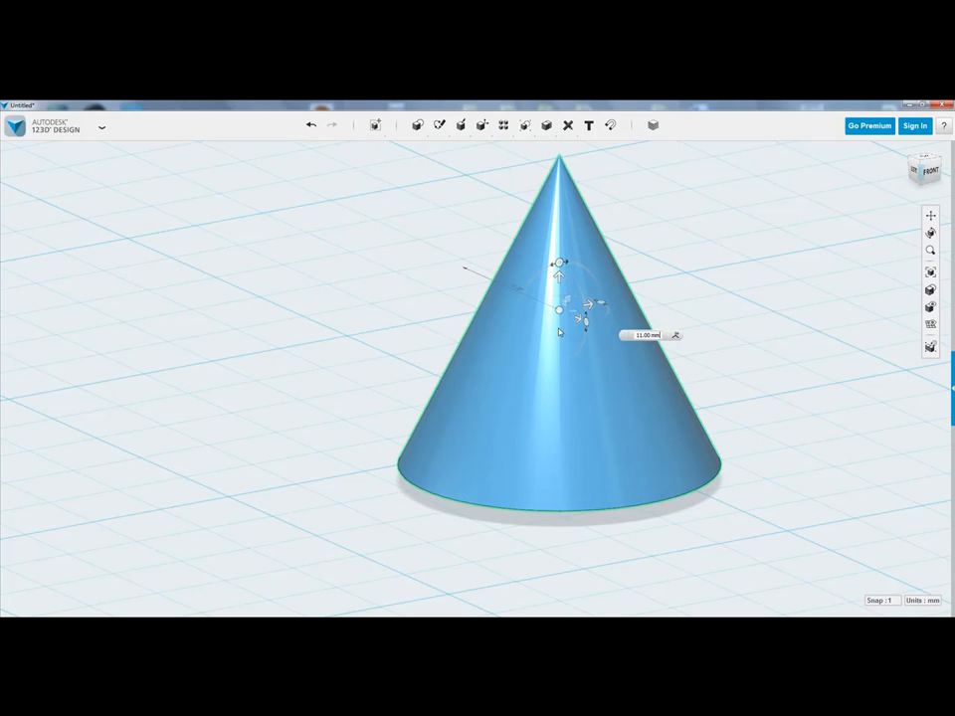
mouse_move(565, 328)
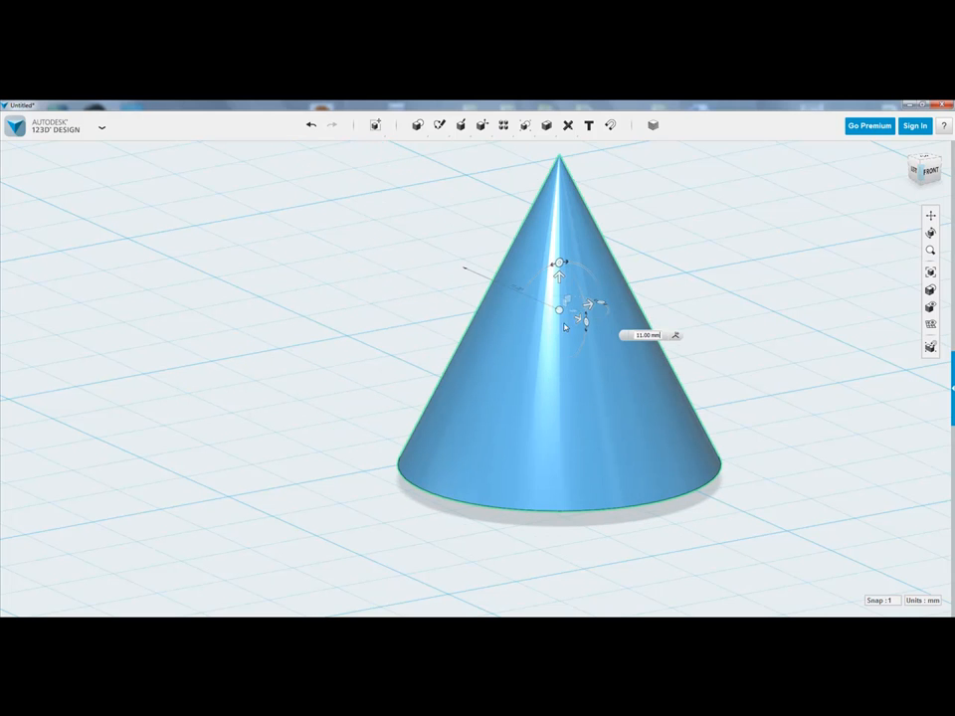
mouse_move(696, 302)
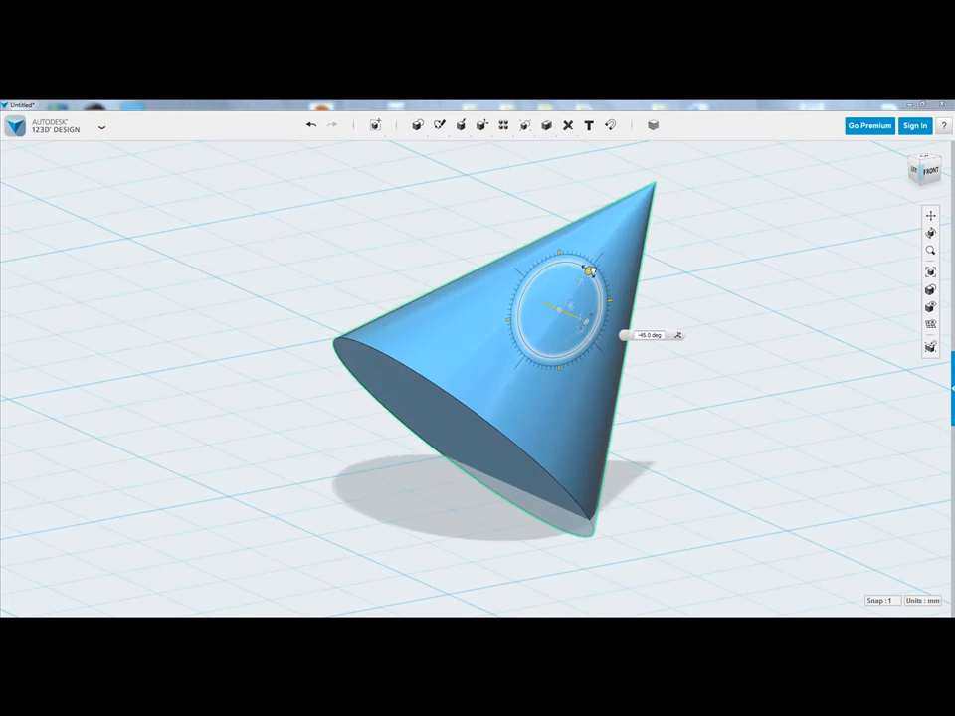
- Tilt the cone sideways with the rotation ring, nudging it back and forth until it leans over
drag(591, 270, 561, 262)
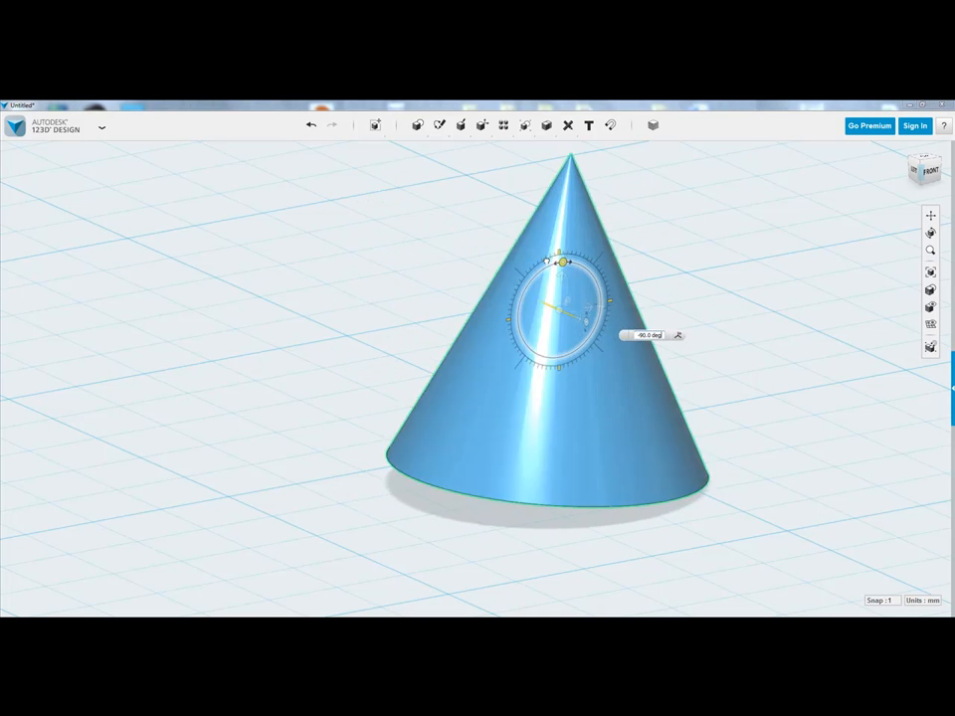
drag(561, 262, 553, 267)
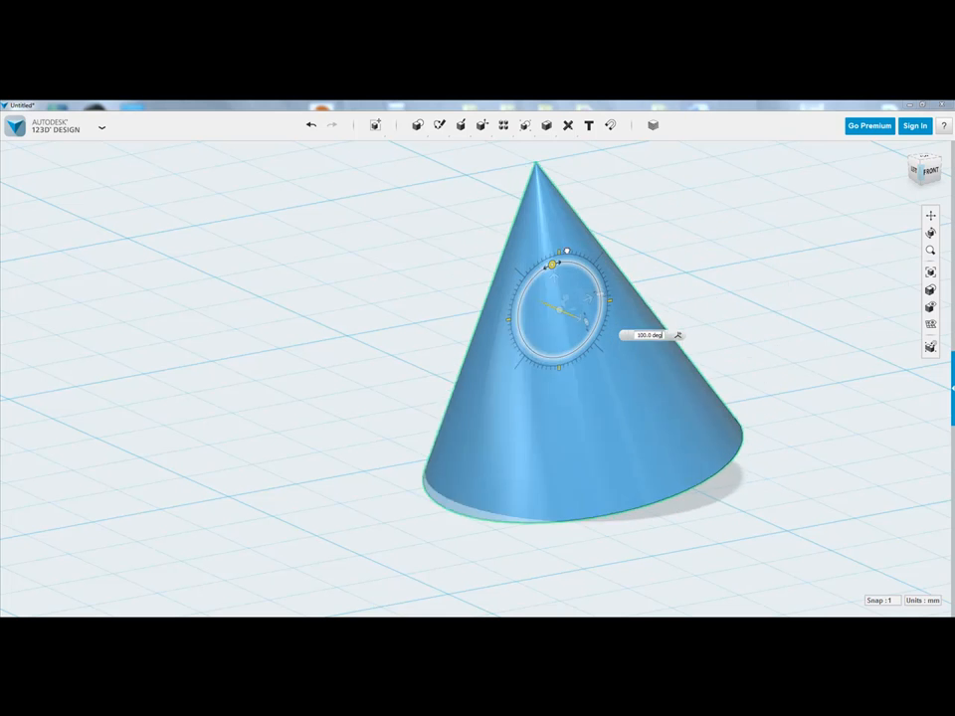
drag(547, 263, 567, 261)
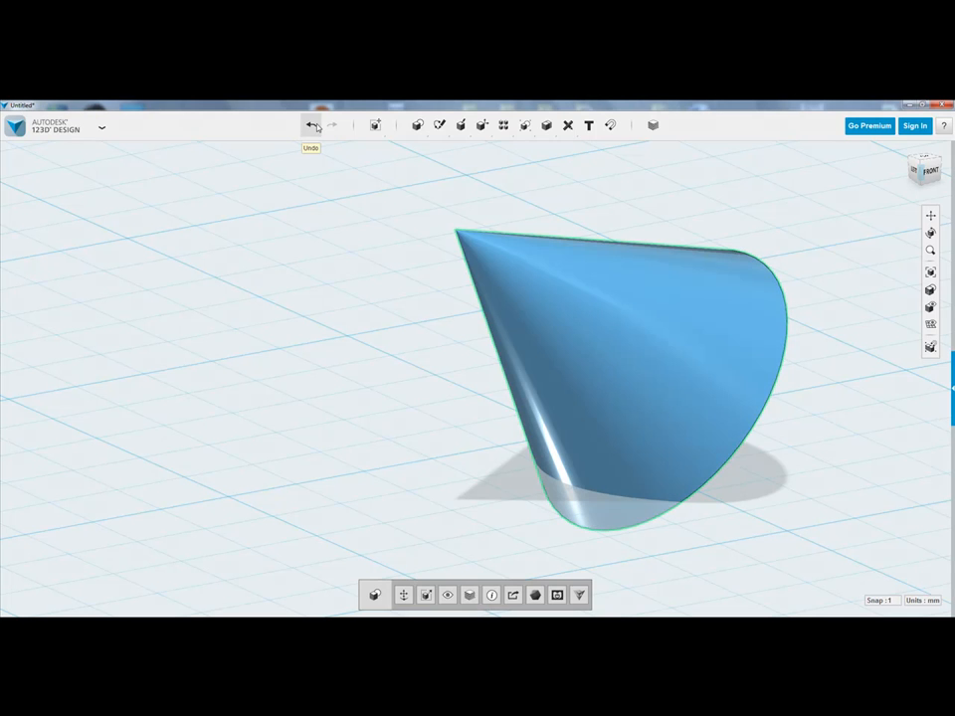
- Undo the tilt so the cone stands upright again
click(310, 124)
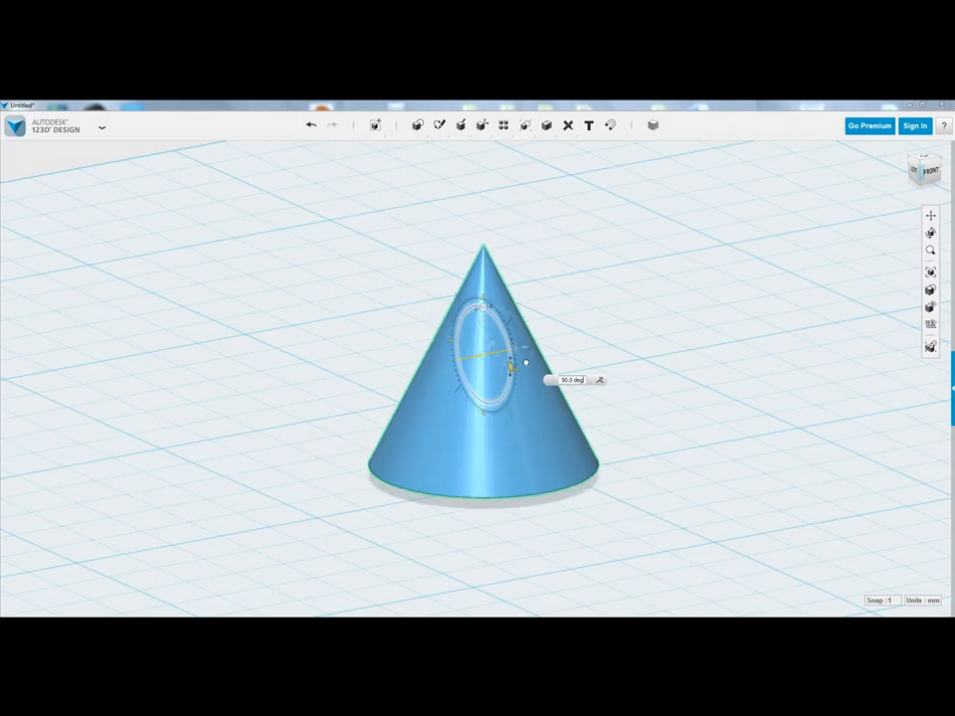
drag(509, 348, 509, 378)
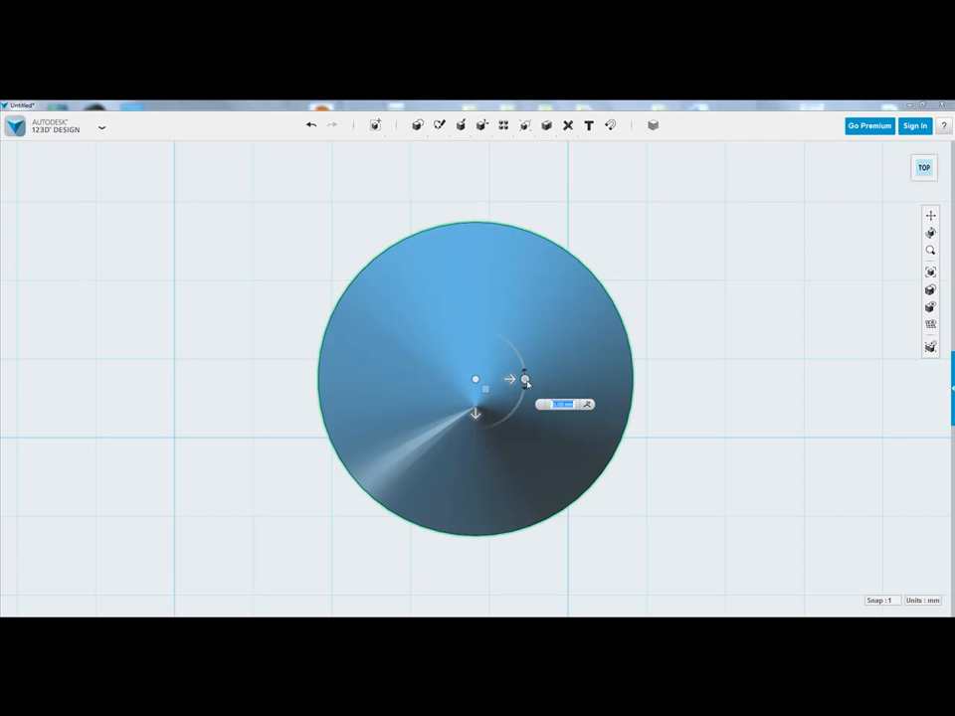
- Inspect the upright cone from the Top, Front and Left ViewCube views
click(943, 126)
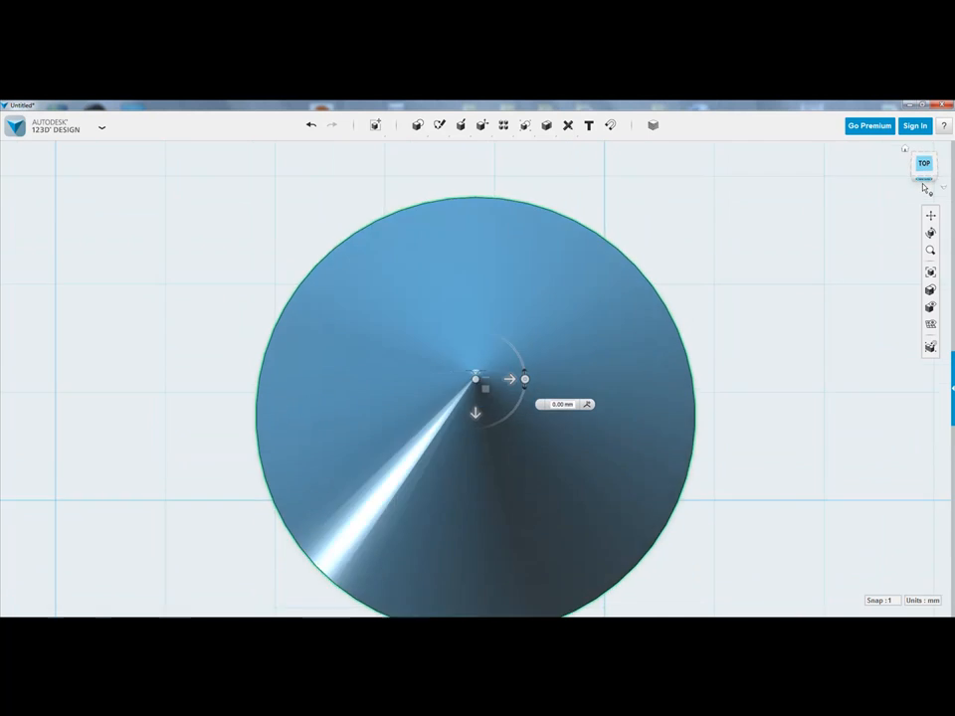
click(923, 163)
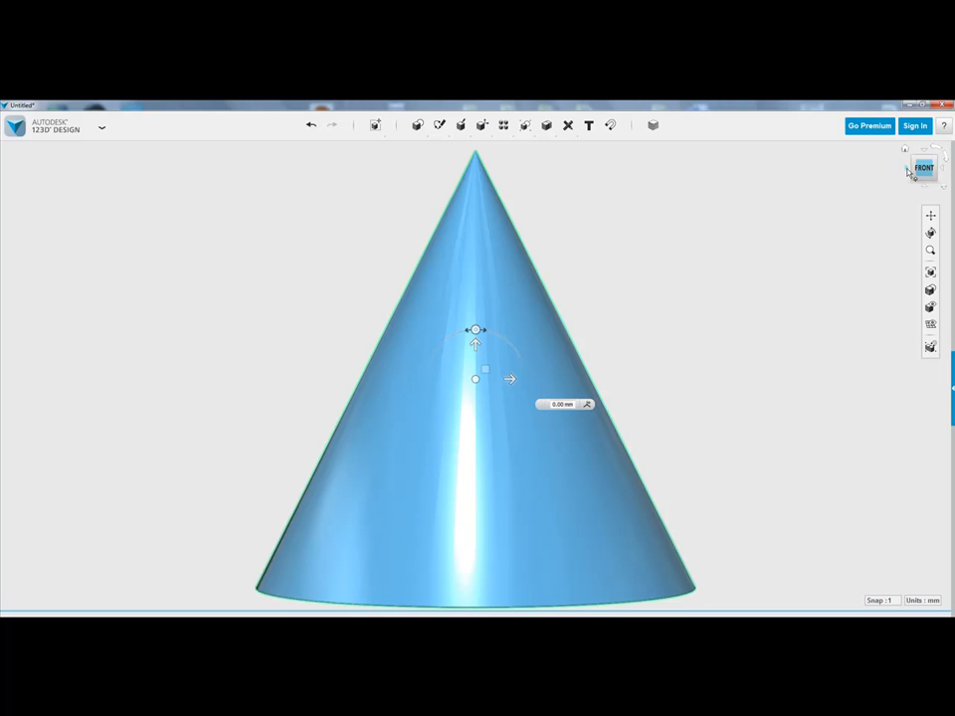
click(923, 167)
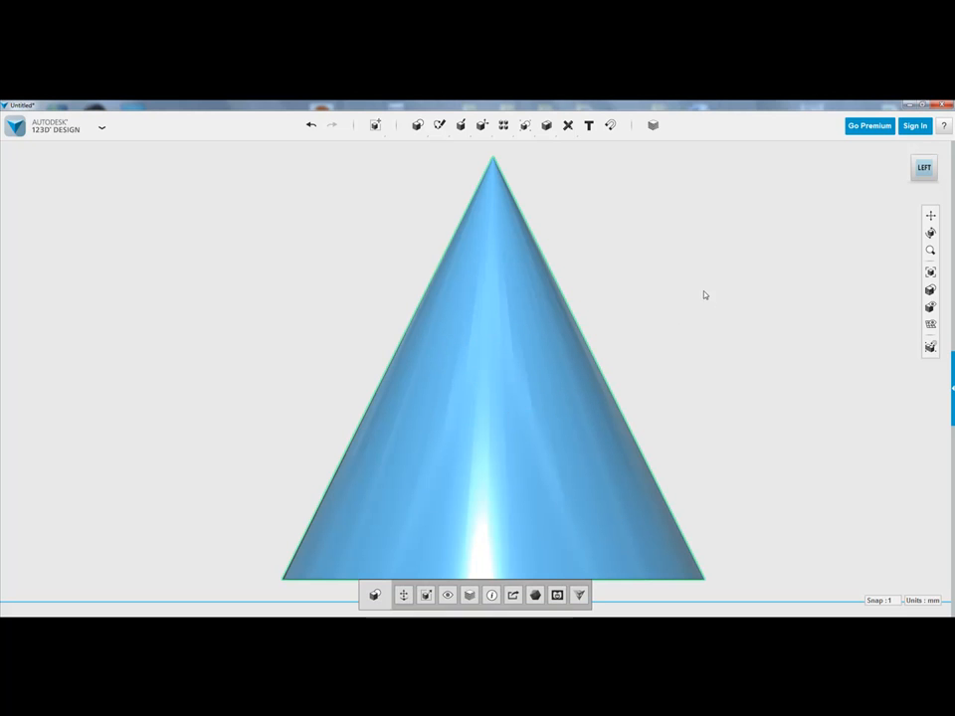
mouse_move(923, 167)
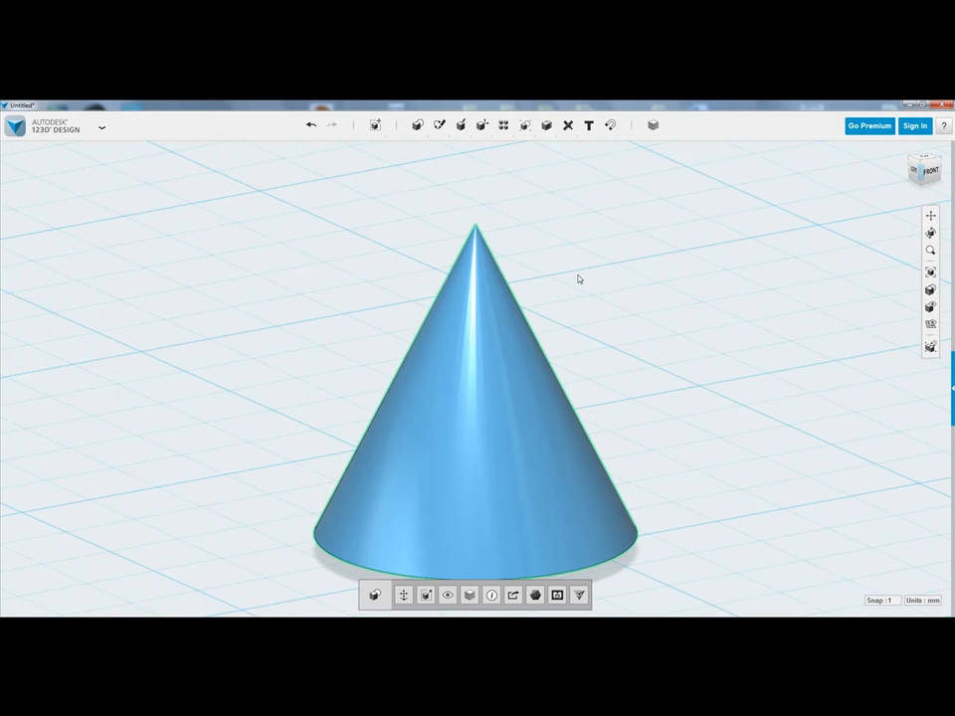
- Select the upright cone and start Move from the bottom context toolbar
click(489, 396)
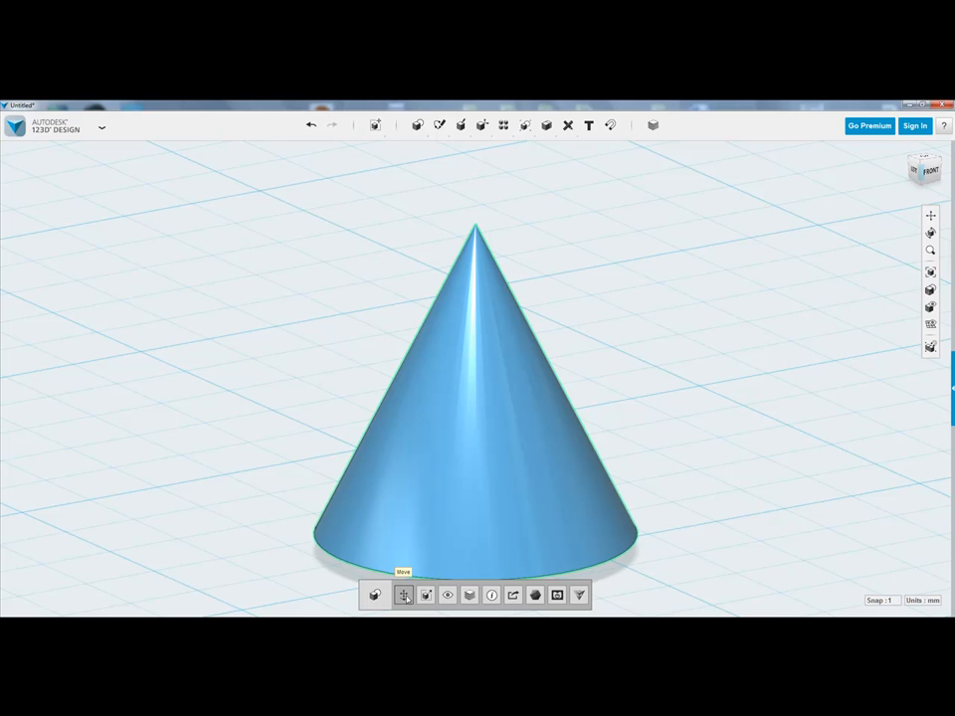
click(406, 595)
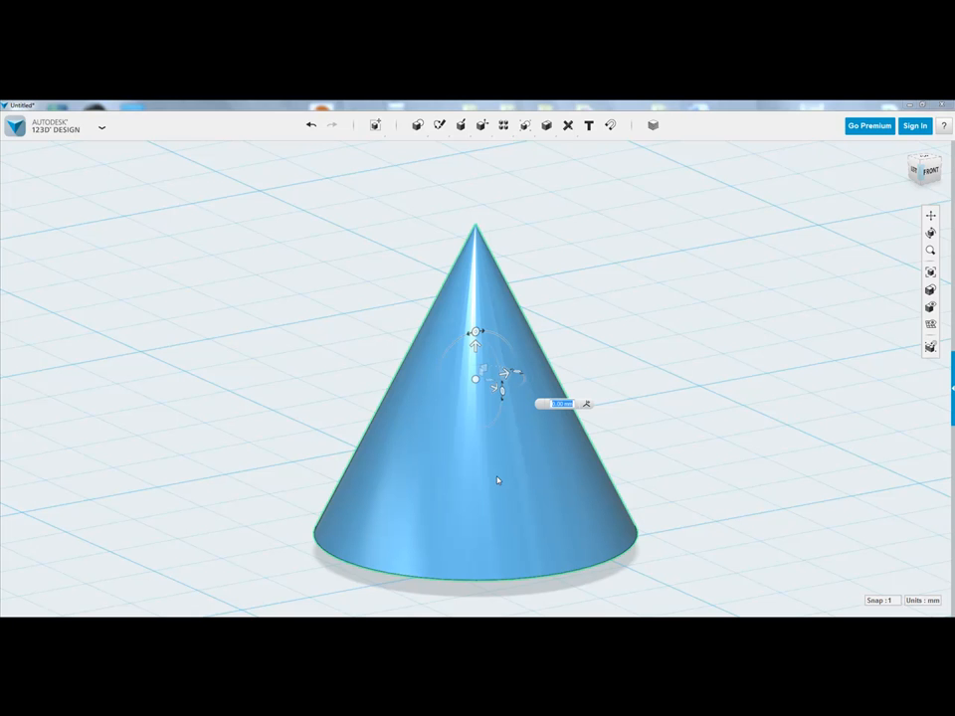
mouse_move(346, 303)
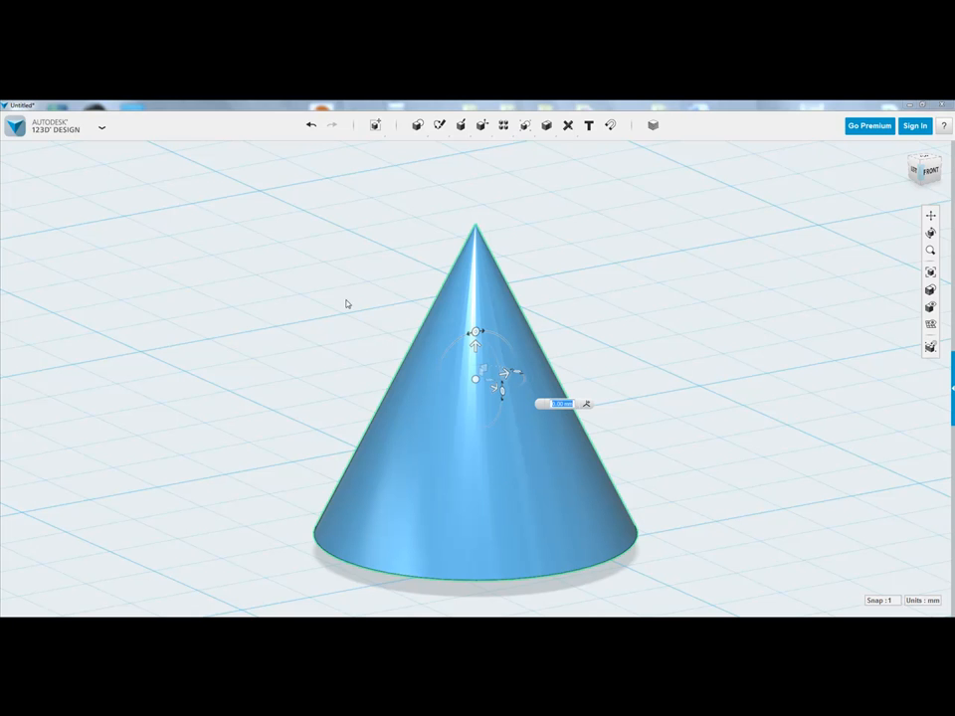
- Exit the Move/Rotate gizmo, leaving the upright cone selected above the grid
click(376, 123)
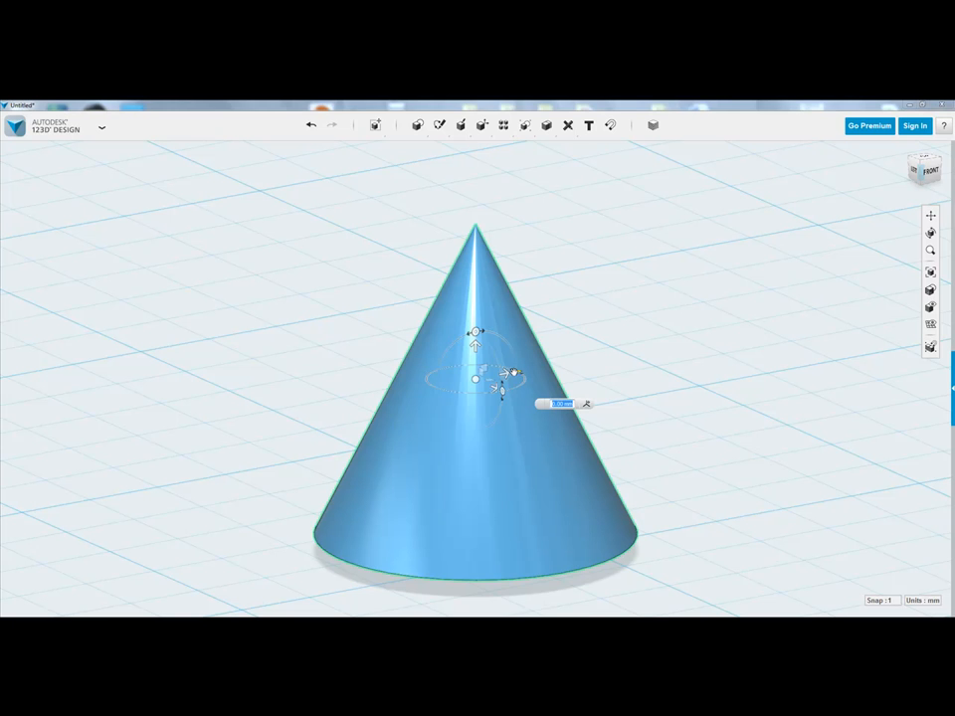
click(493, 394)
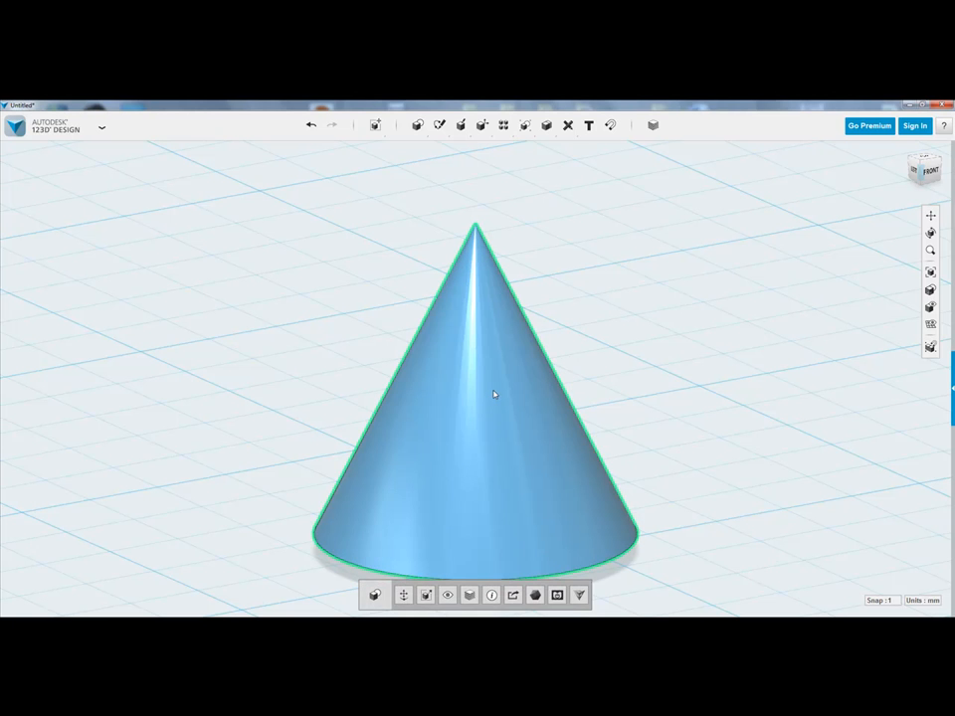